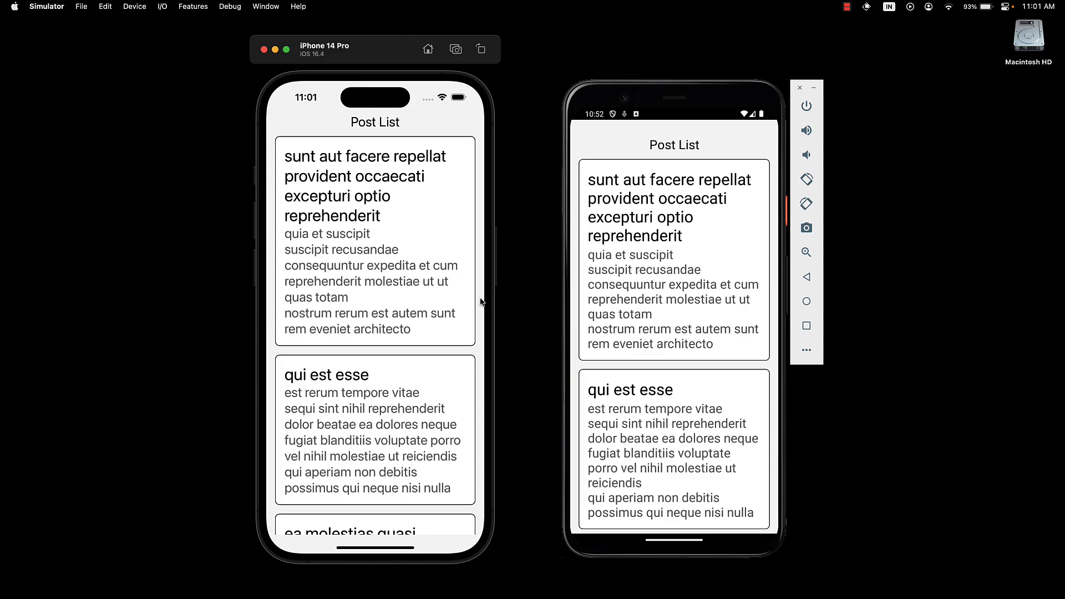
mouse_move(400, 396)
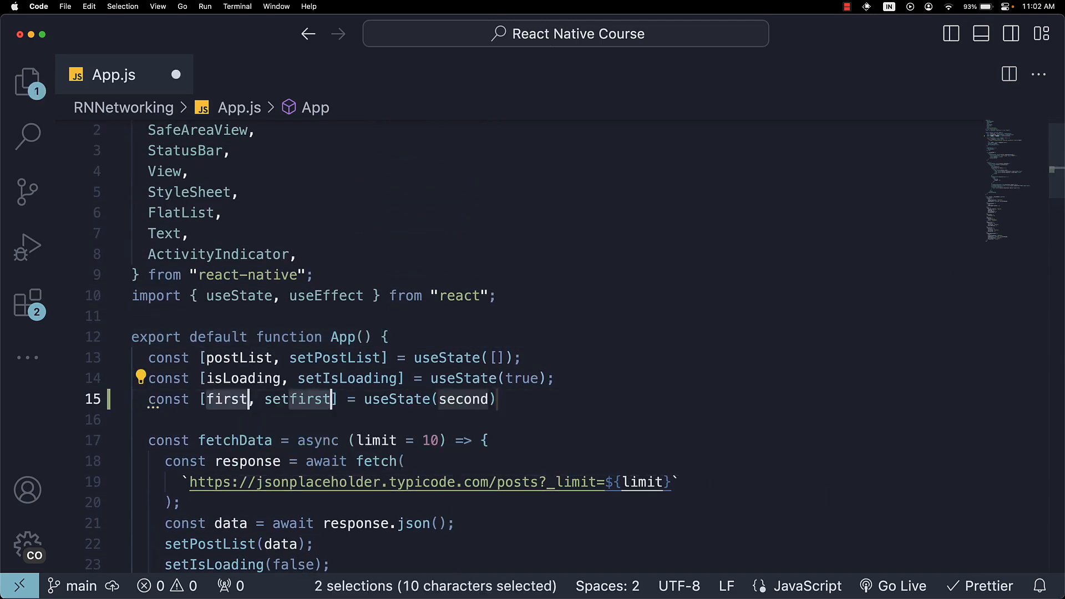
Fill the useState placeholders as refreshing/setRefreshing with initial value false.
type("r")
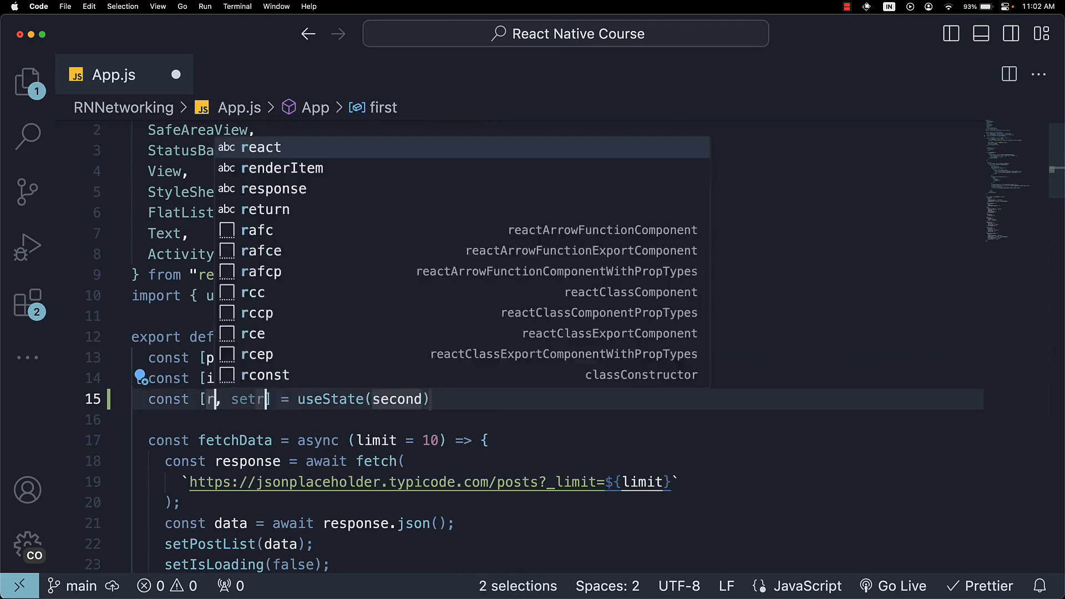
type("efreshing")
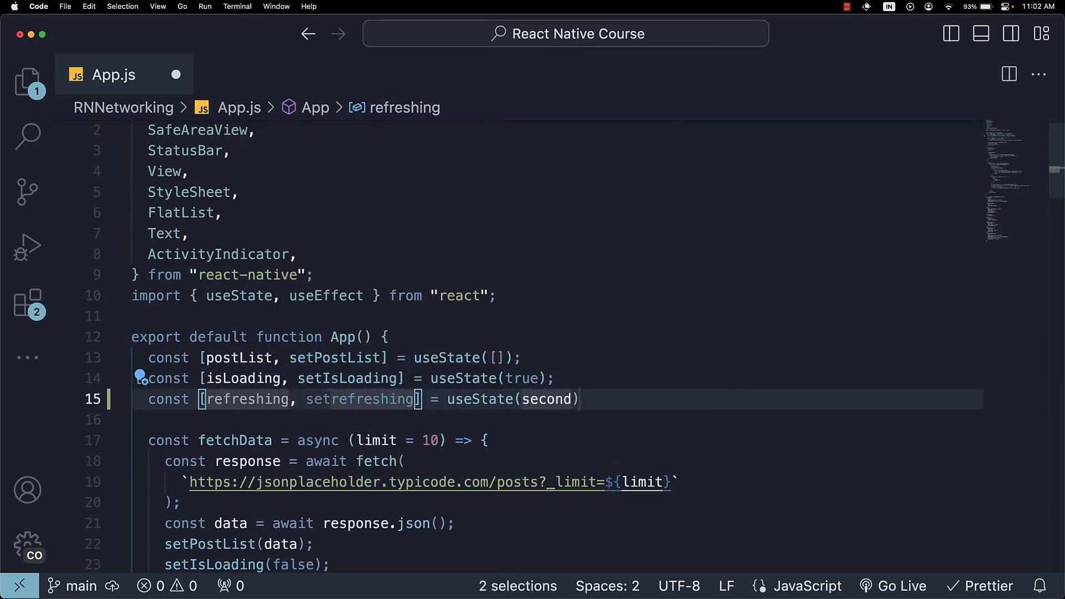
type("fals")
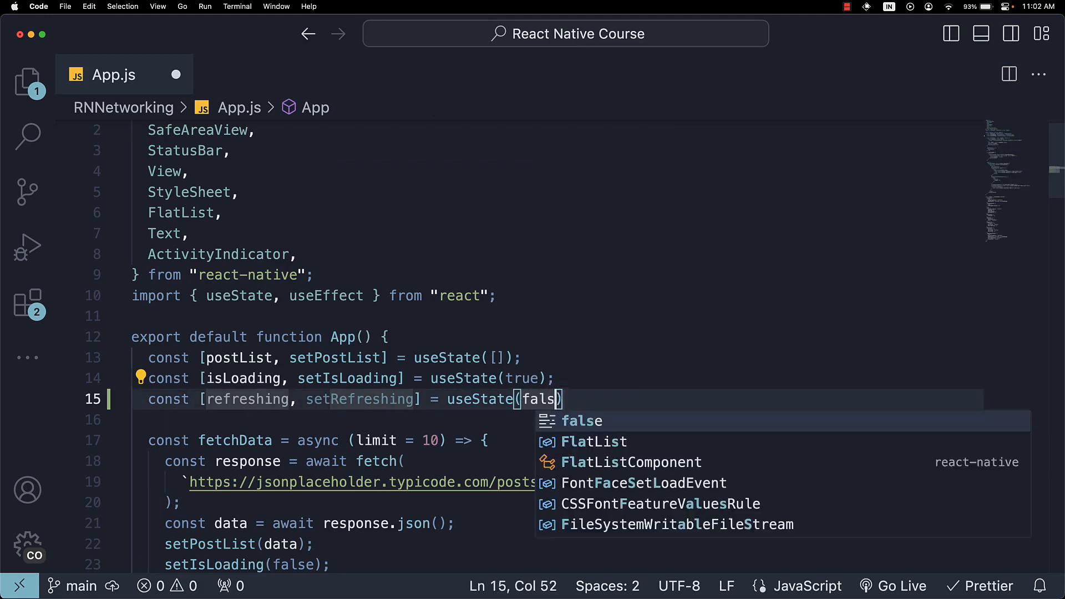
key("Enter")
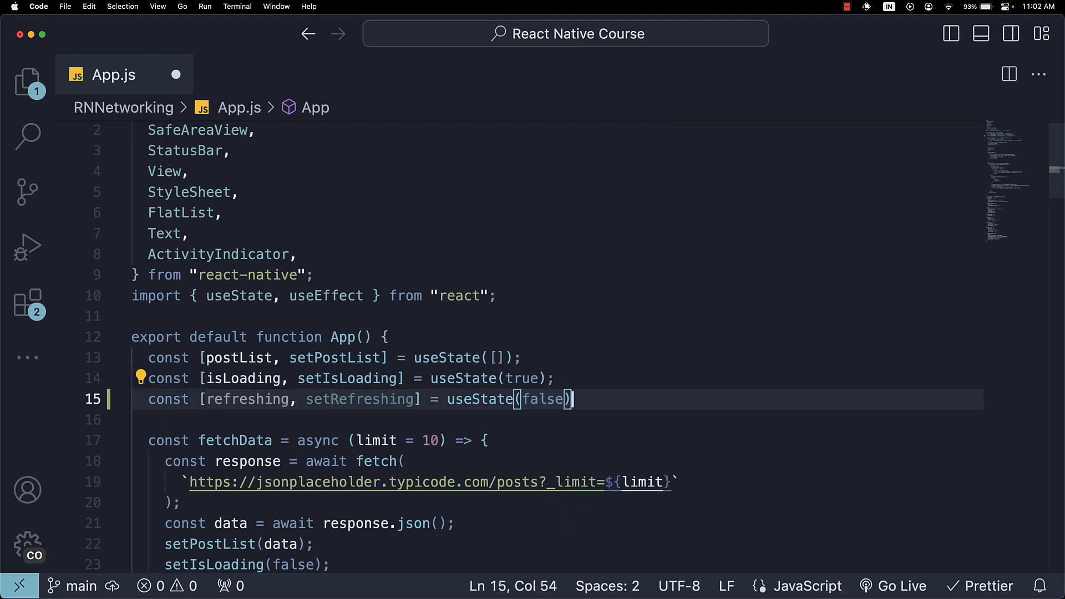
Add refreshing={refreshing} to the FlatList props.
scroll("down", 3)
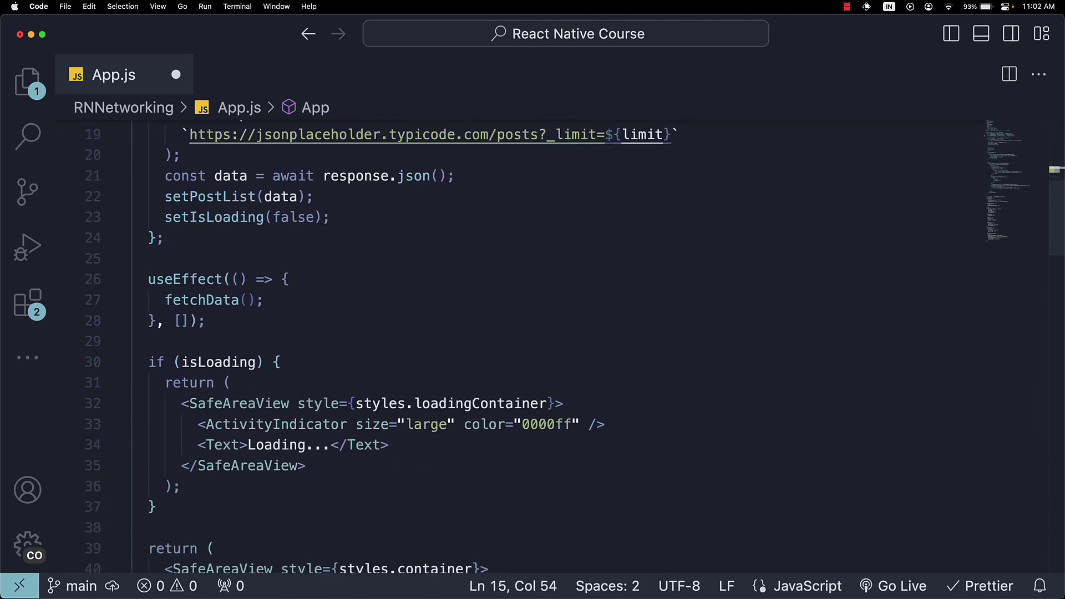
scroll("down", 3)
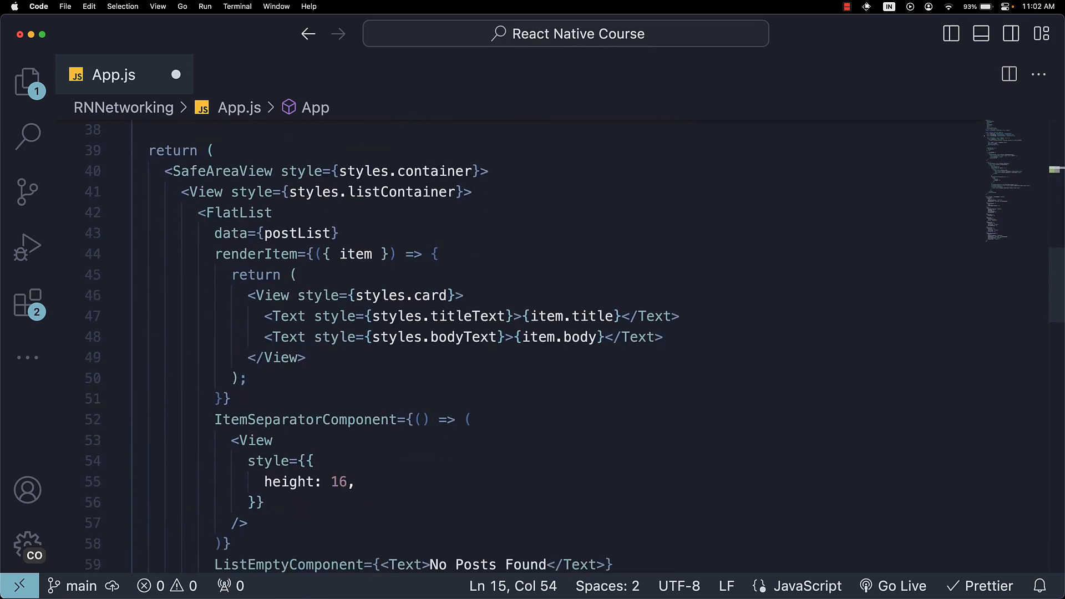
scroll("down", 3)
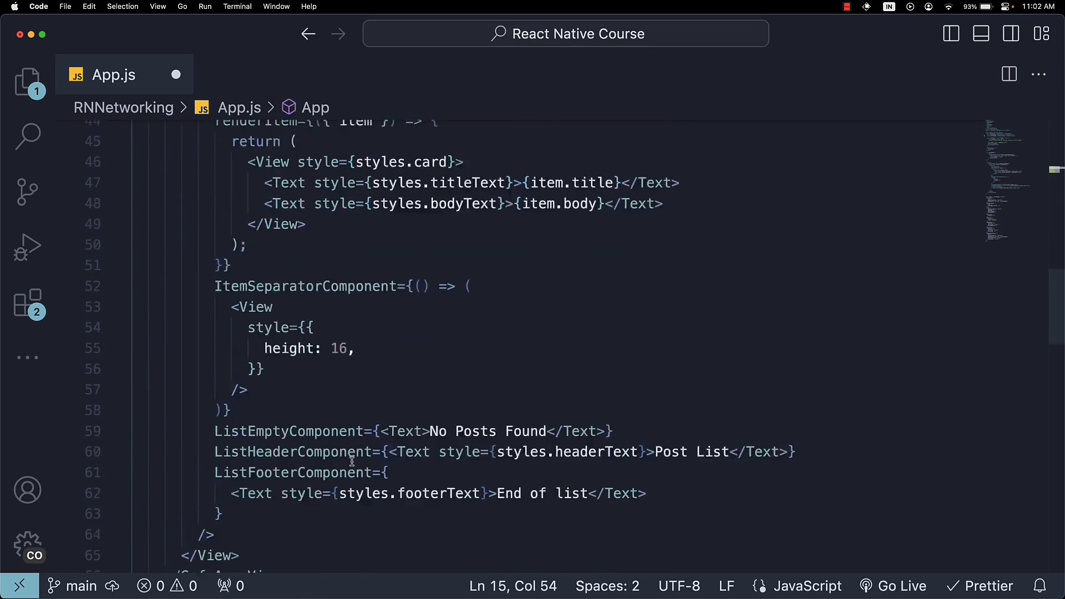
type("refre")
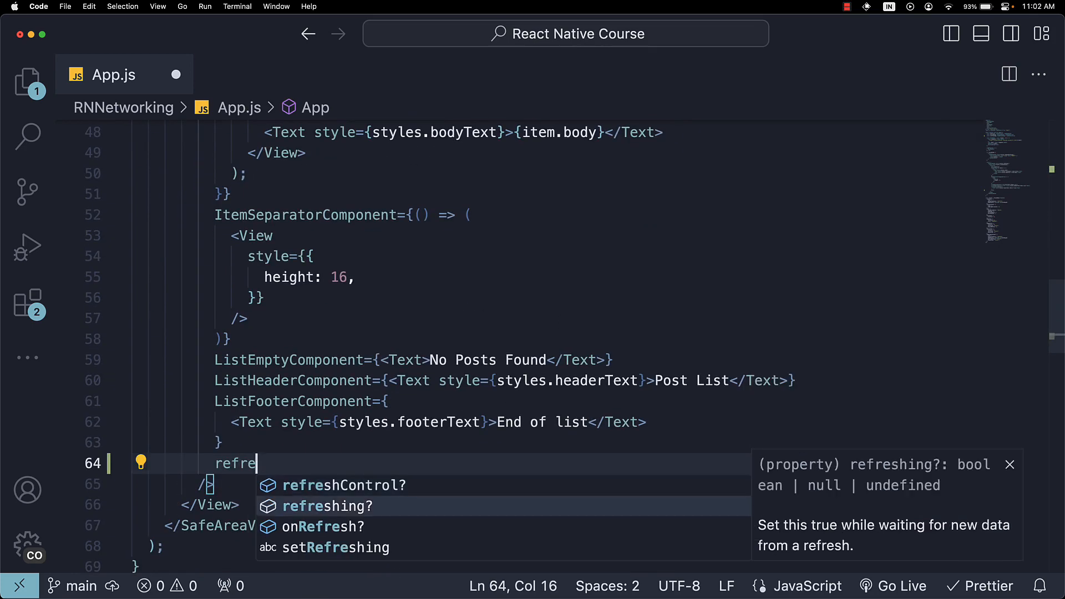
type("shing={refreshing")
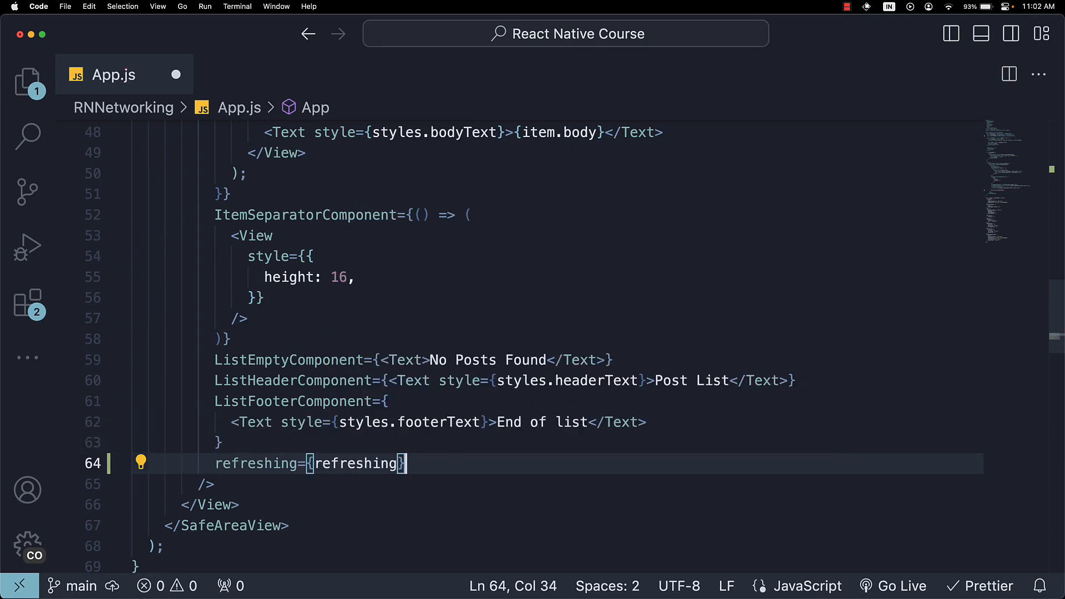
key("Enter")
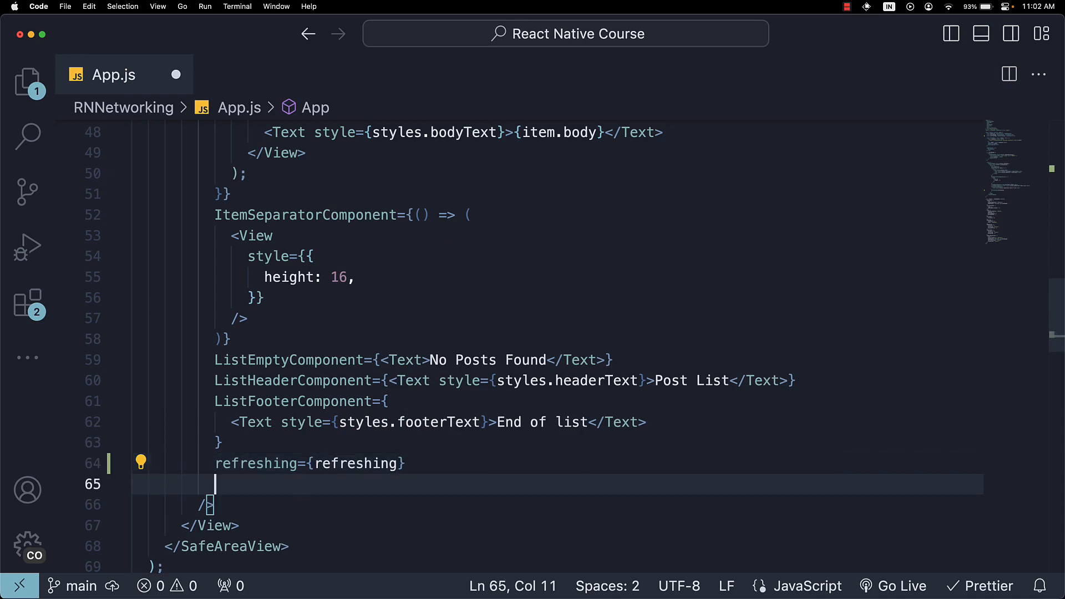
Add onRefresh={handleRefresh} to the FlatList props.
type("onRefresh={")
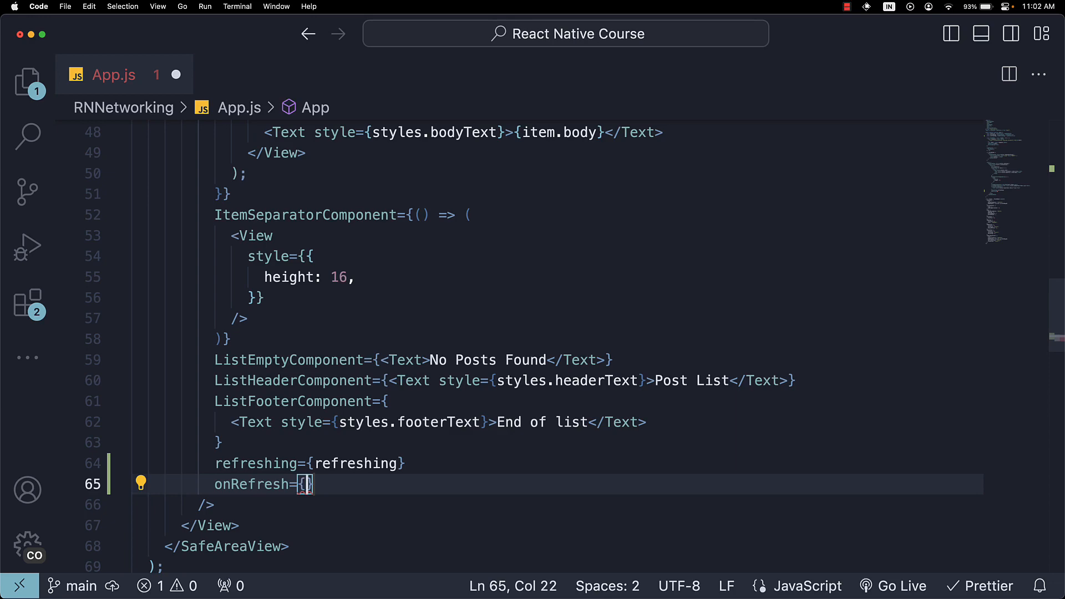
type("handleRefre")
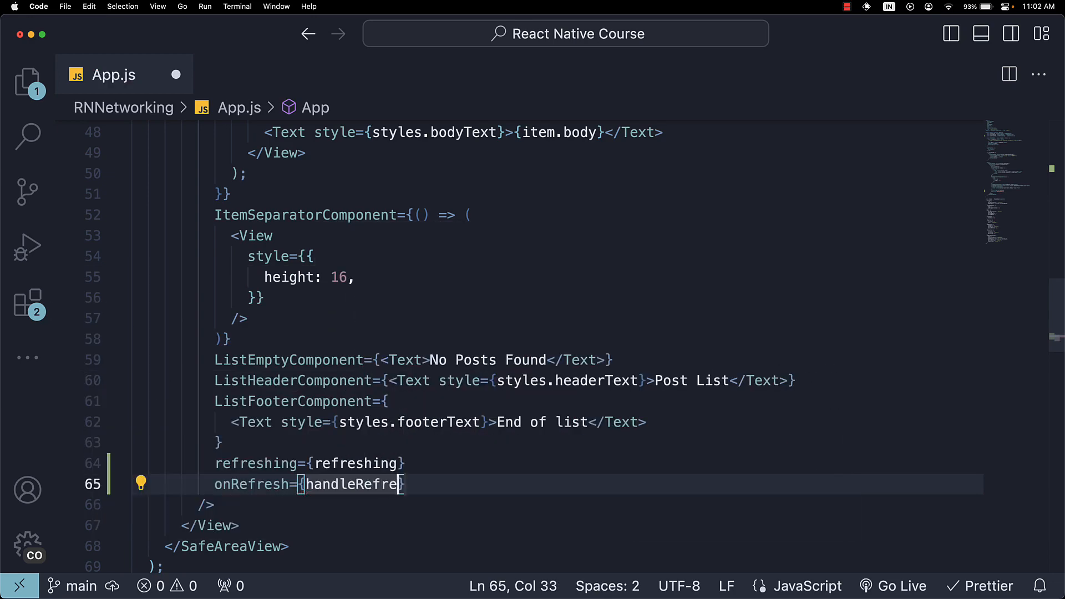
type("sh")
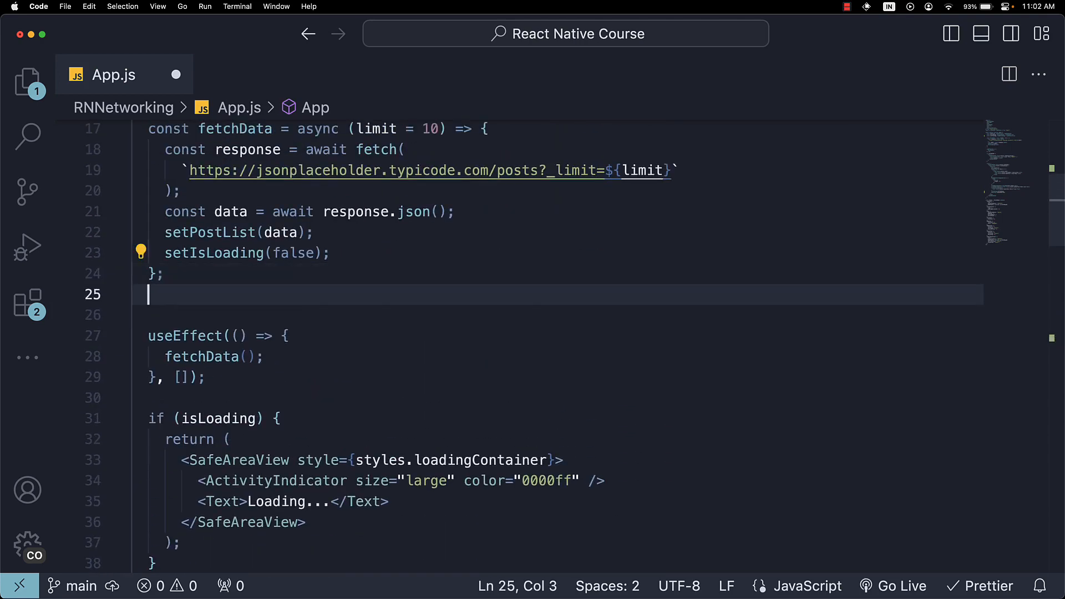
Define const handleRefresh starting with setRefreshing(true).
key("Enter")
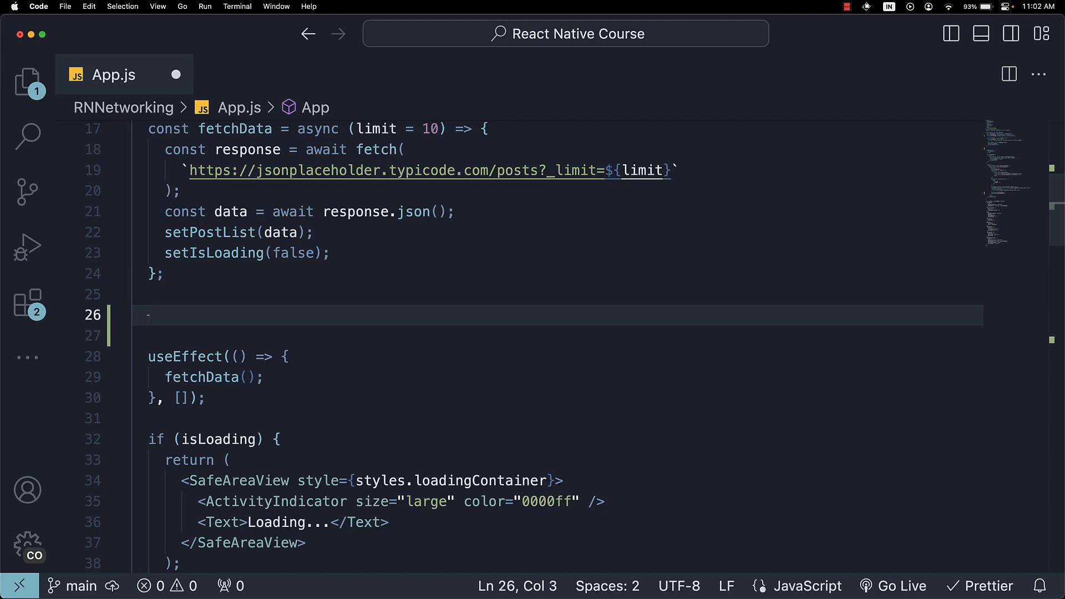
type("const handleRef")
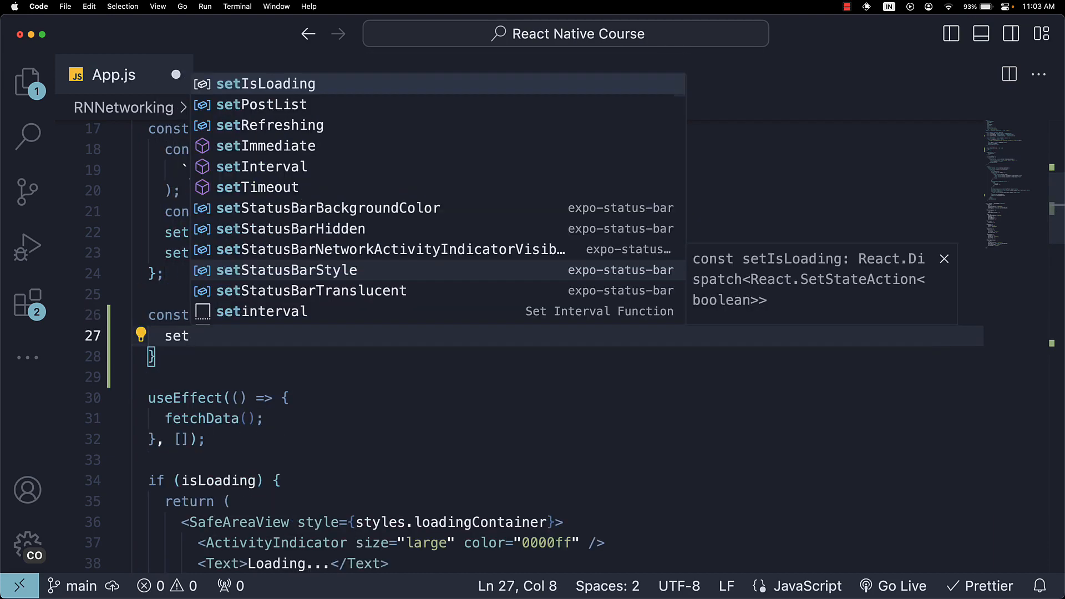
type("Refreshing")
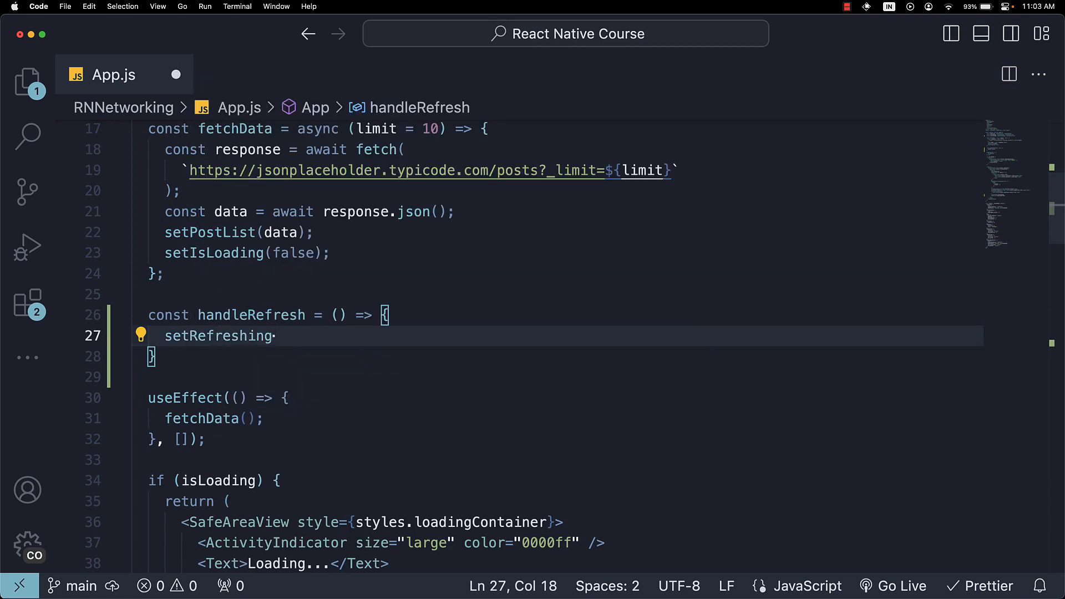
type("(true)")
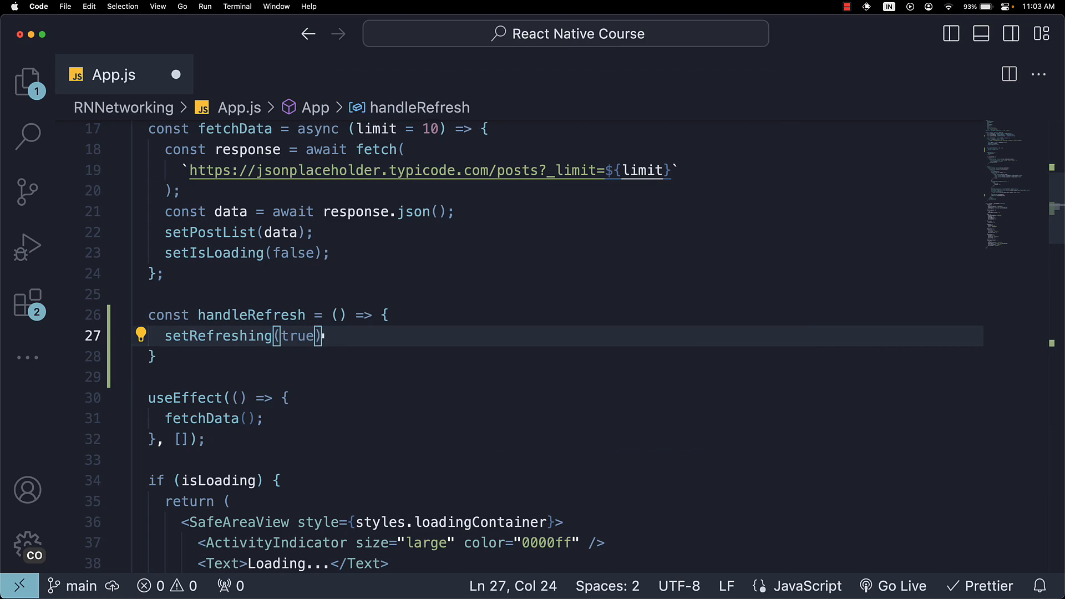
Complete handleRefresh with fetchData(20) followed by setRefreshing(false).
type("fetchData")
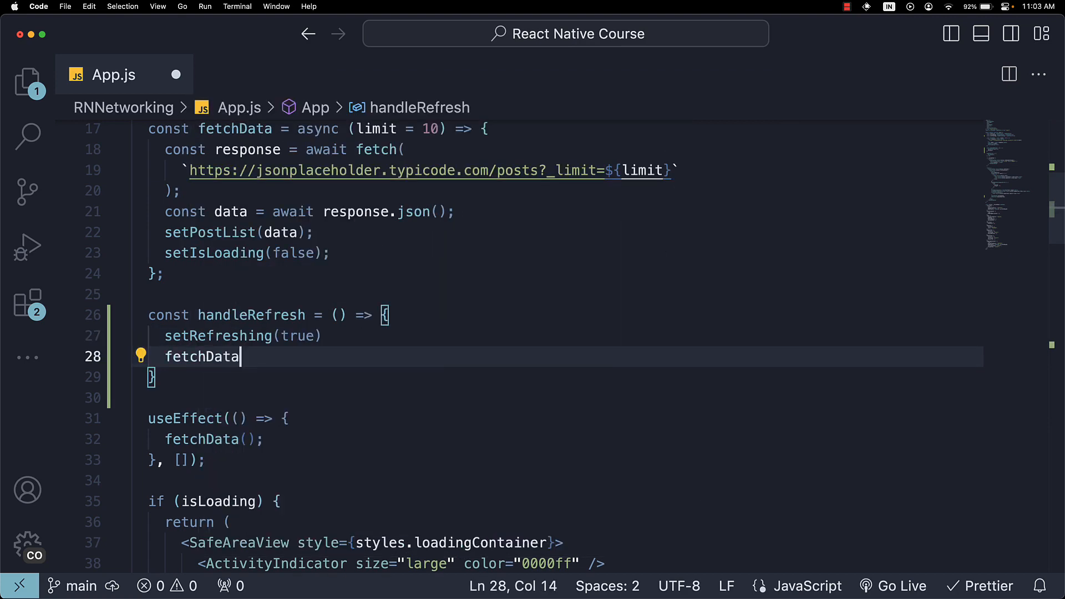
type("(20")
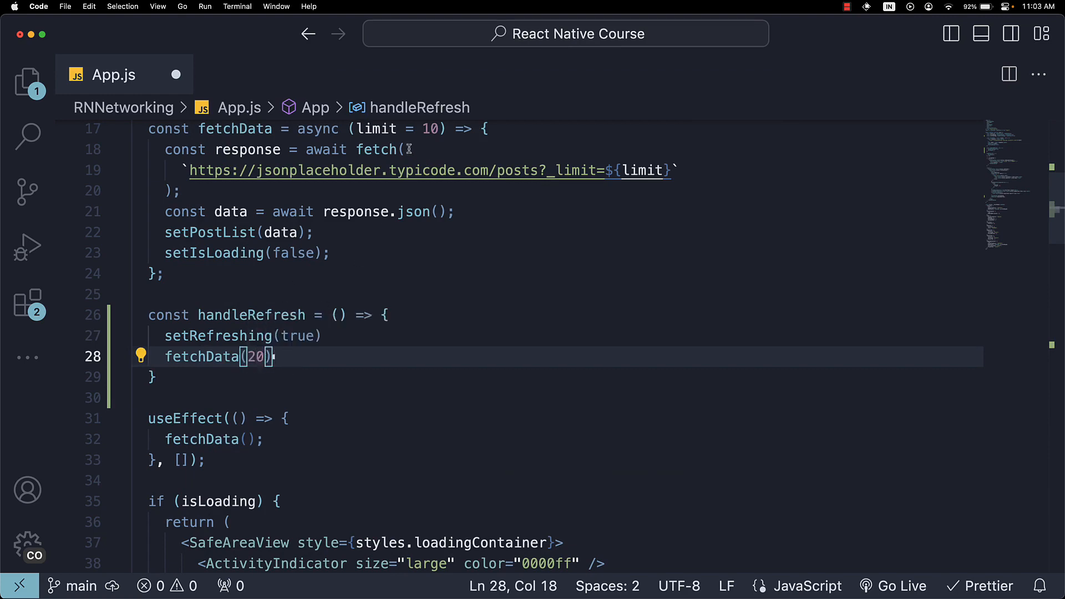
double_click(376, 129)
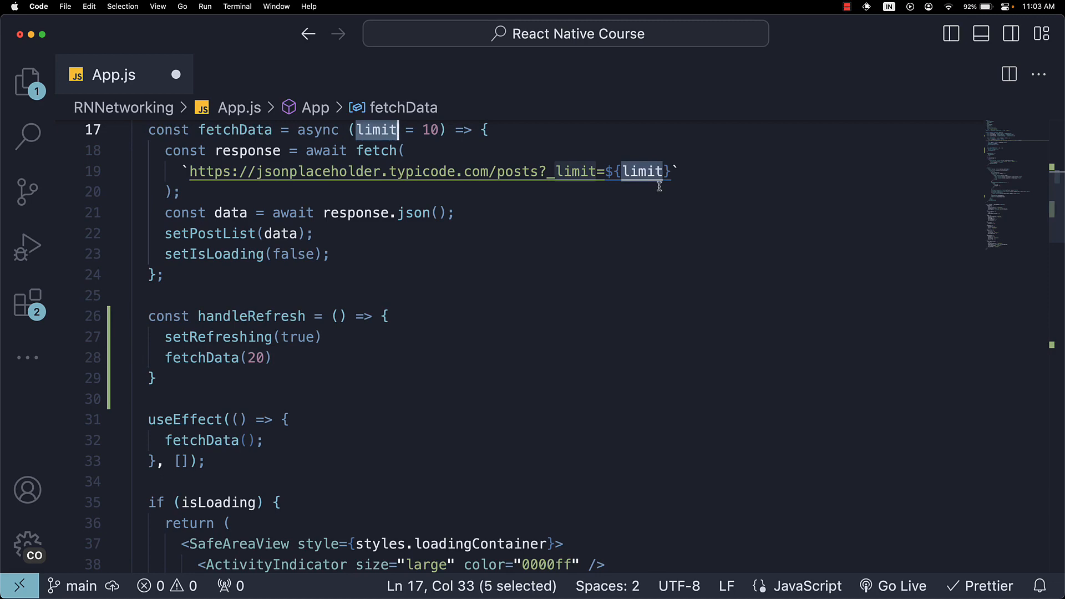
type("setRefreshing")
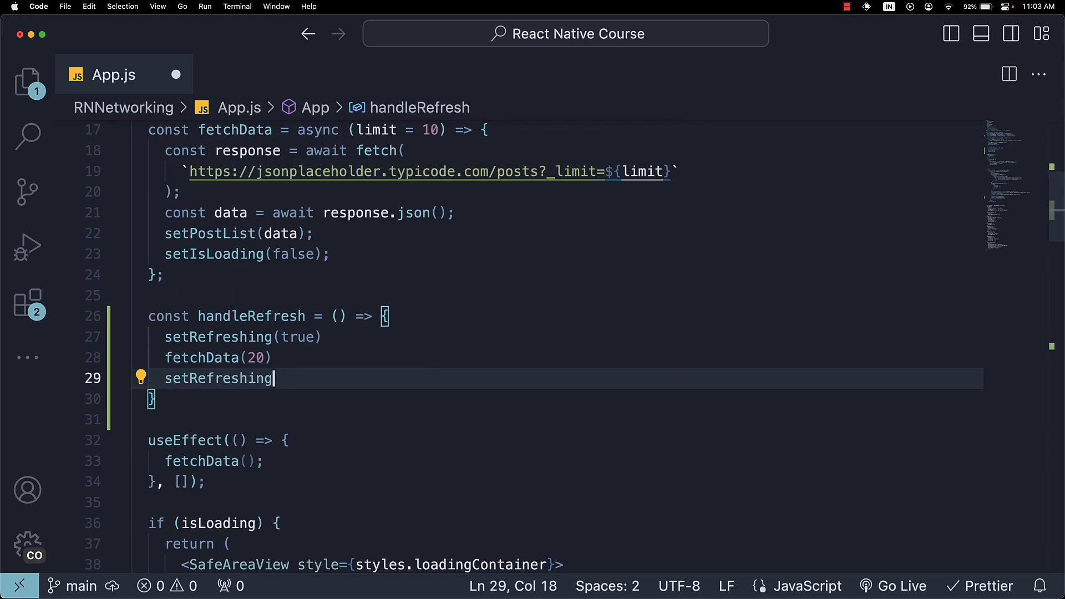
type("(false)")
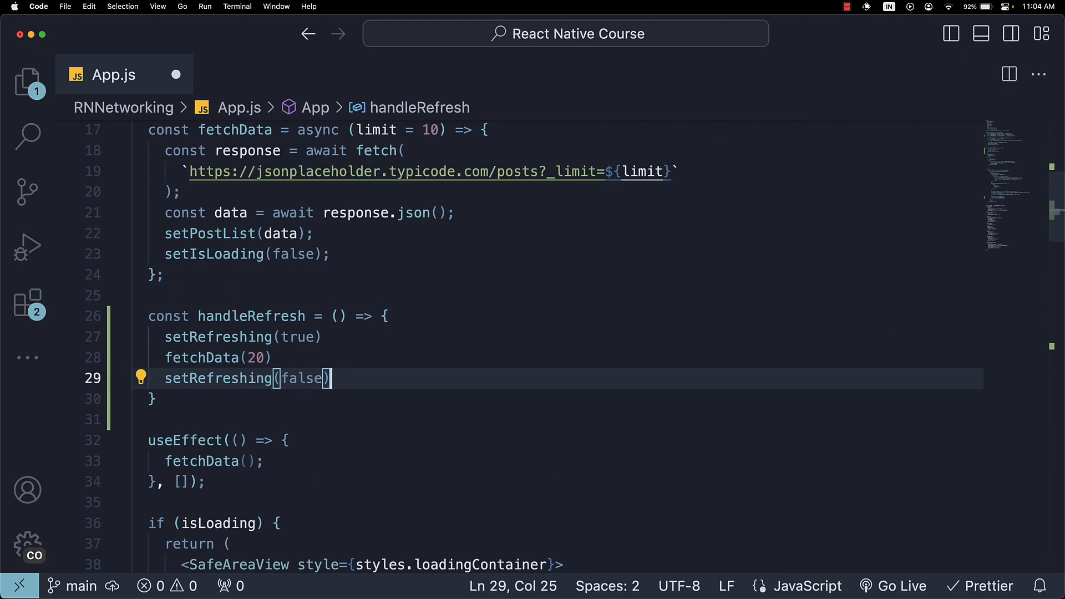
scroll("down", 3)
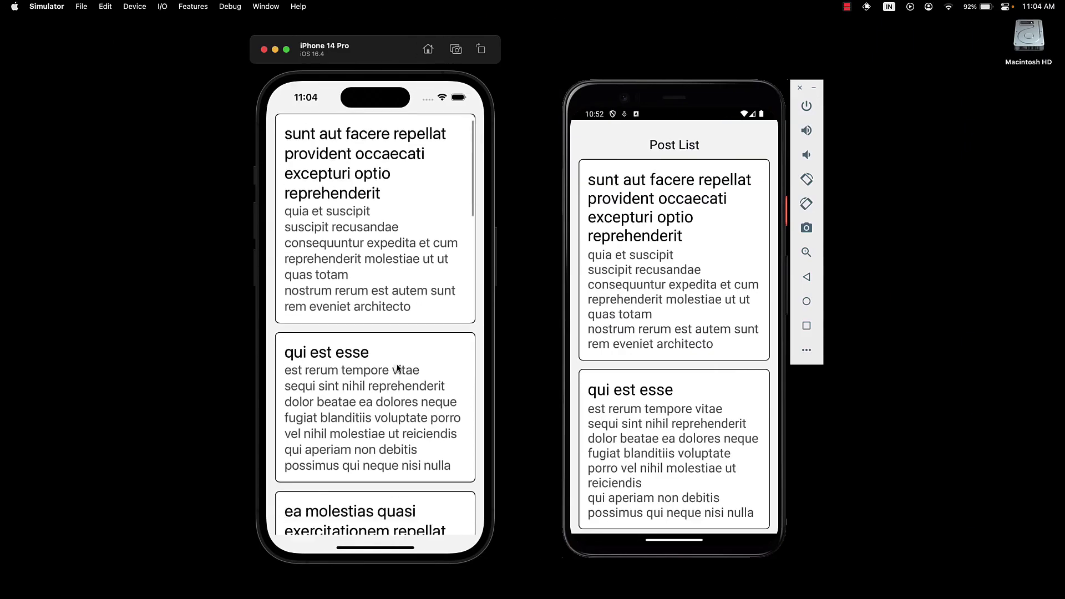
Pull to refresh the iPhone post list and scroll to the bottom to see the later posts.
scroll("down", 3)
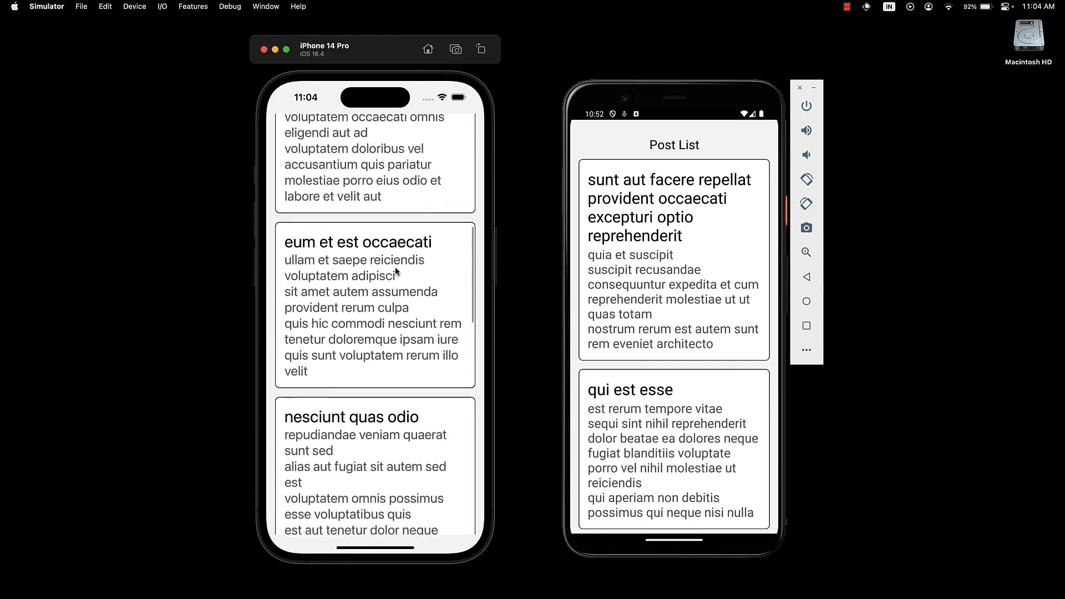
scroll("down", 3)
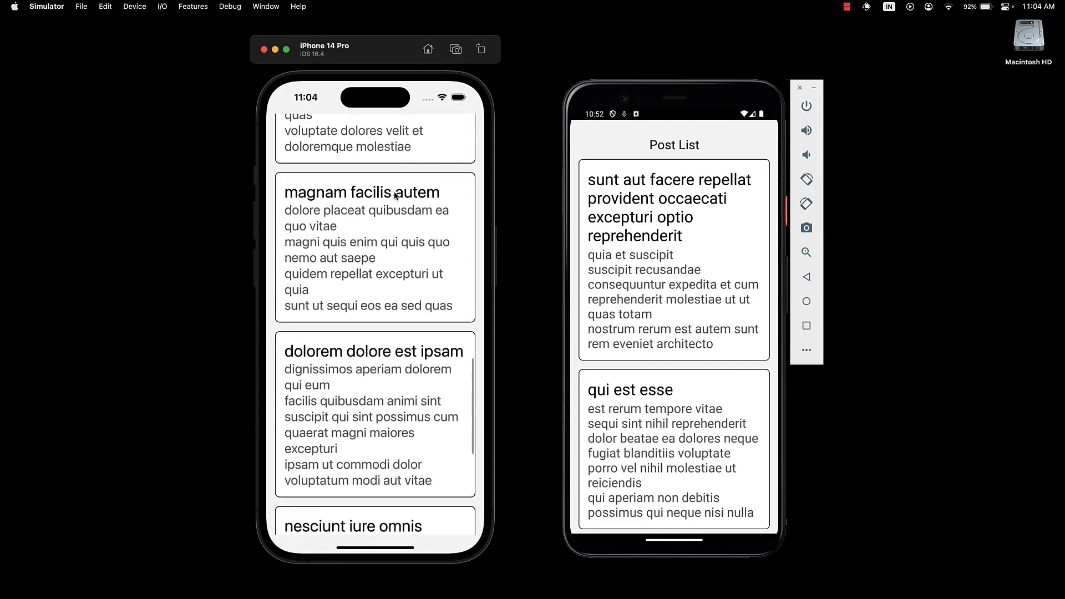
scroll("down", 3)
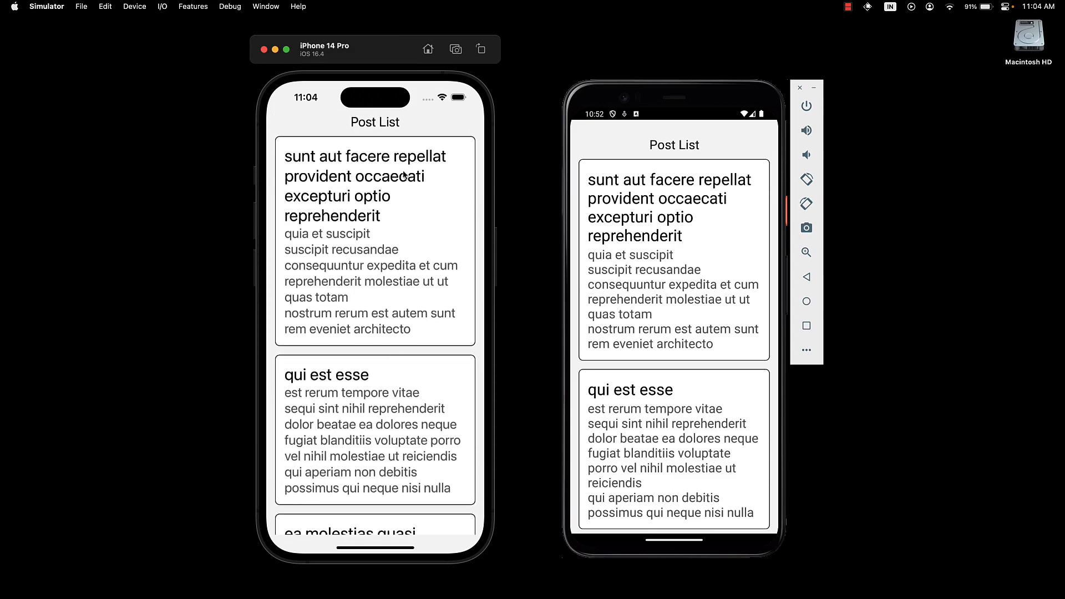
mouse_move(400, 204)
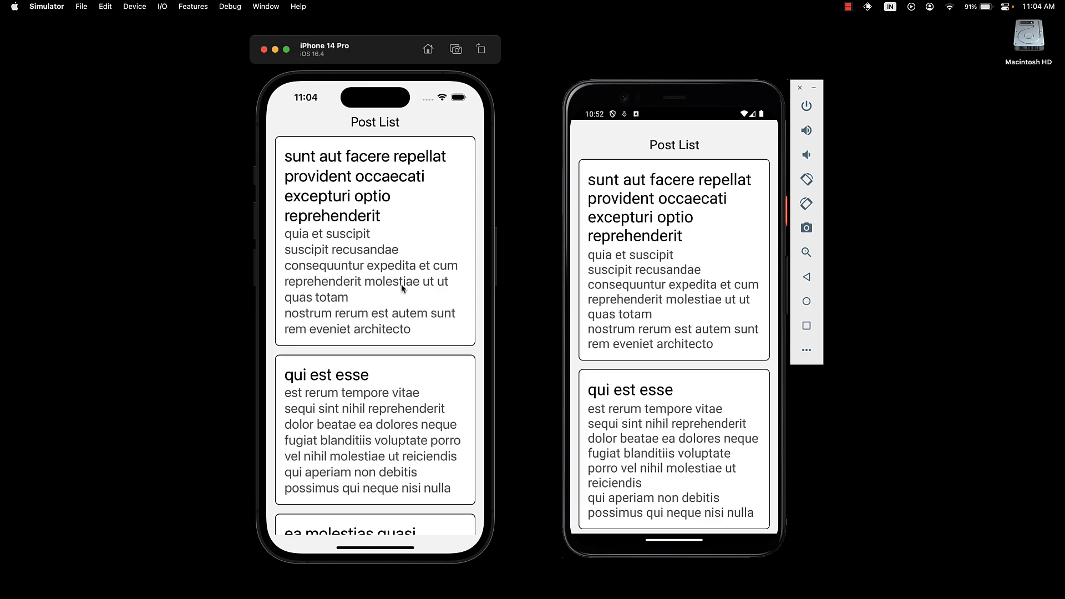
scroll("down", 3)
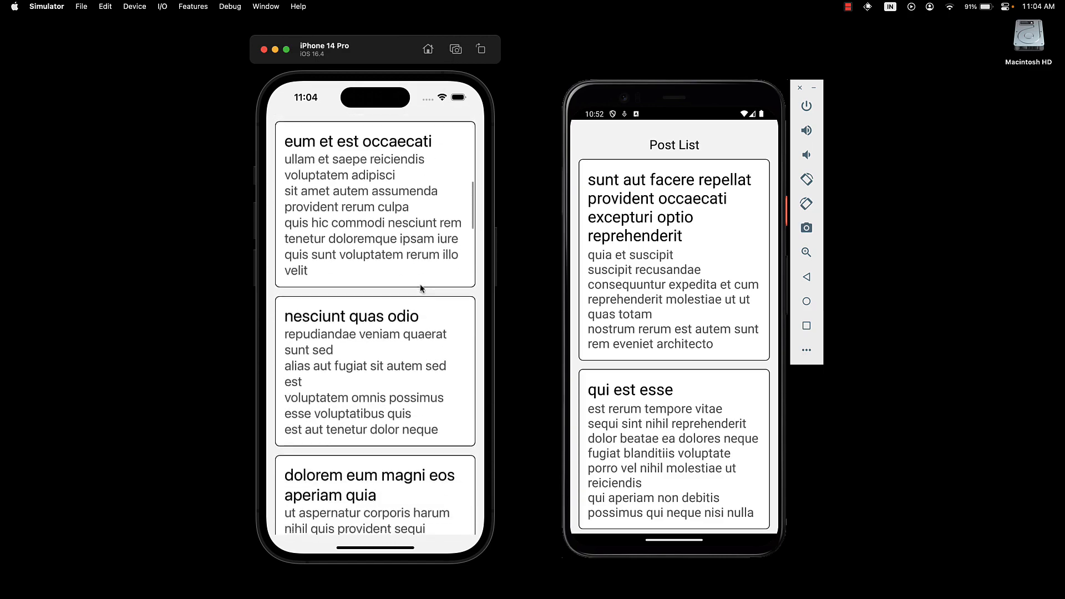
scroll("down", 3)
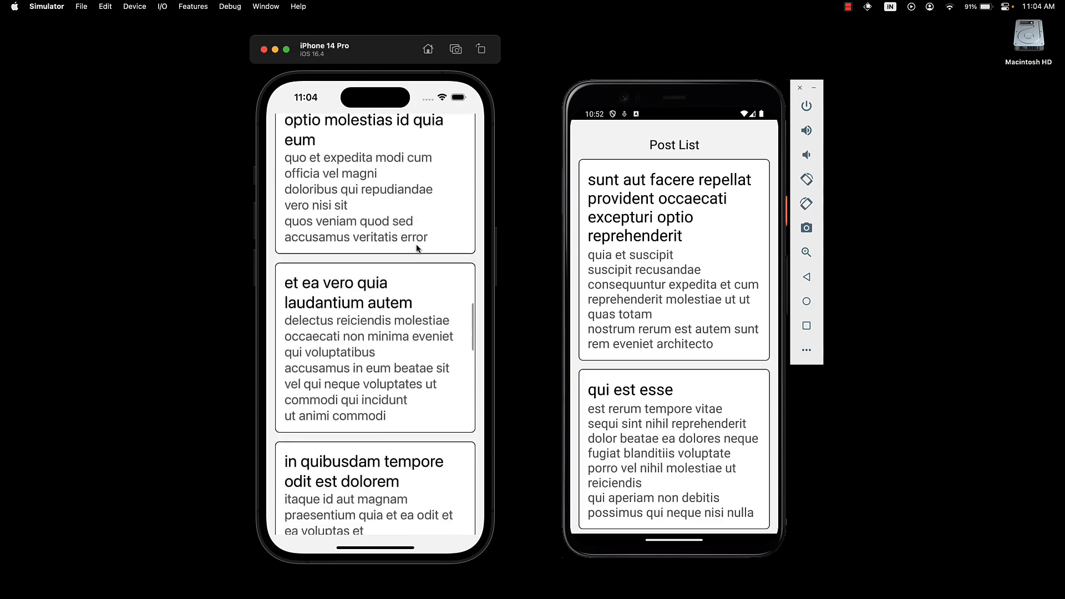
scroll("down", 3)
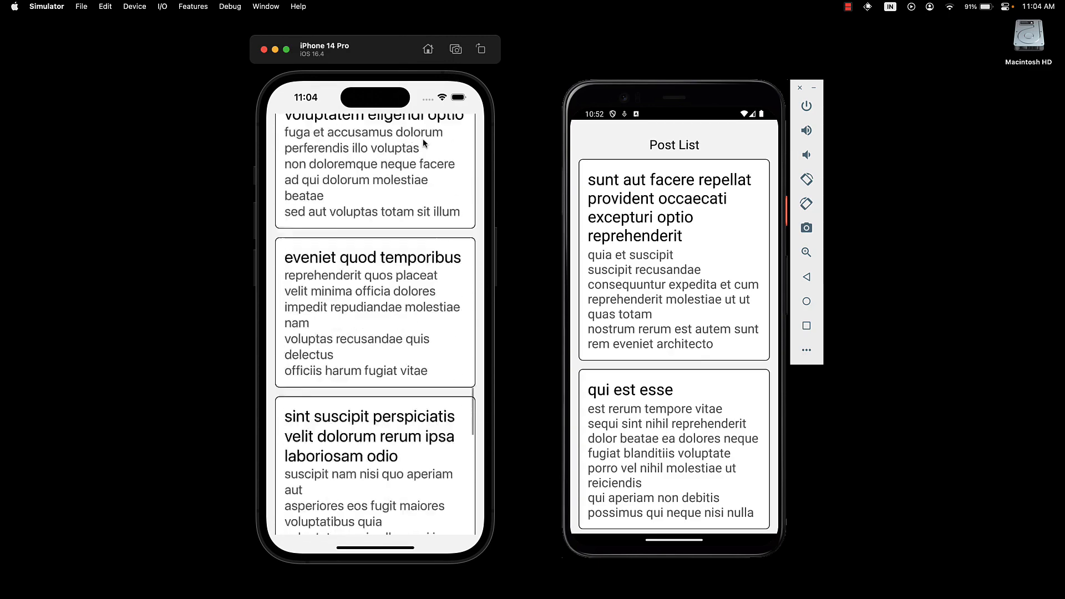
scroll("down", 3)
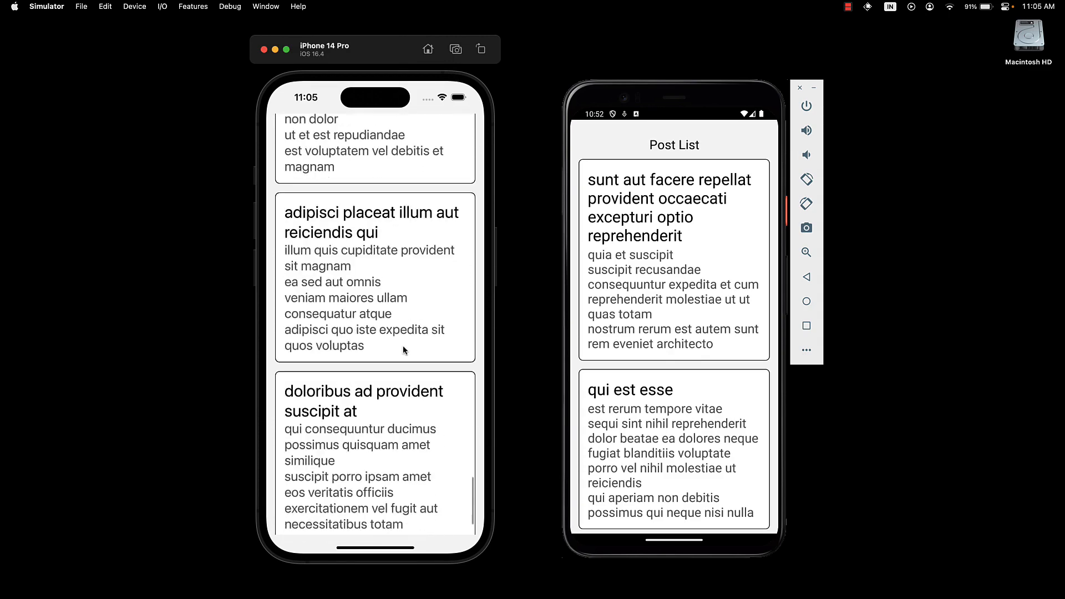
mouse_move(411, 309)
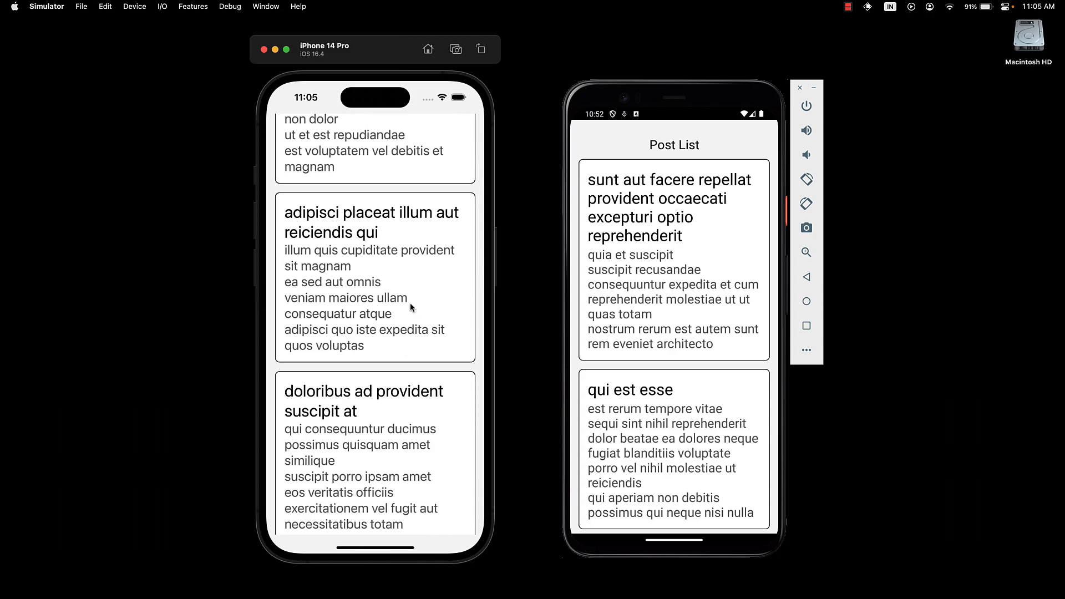
mouse_move(408, 320)
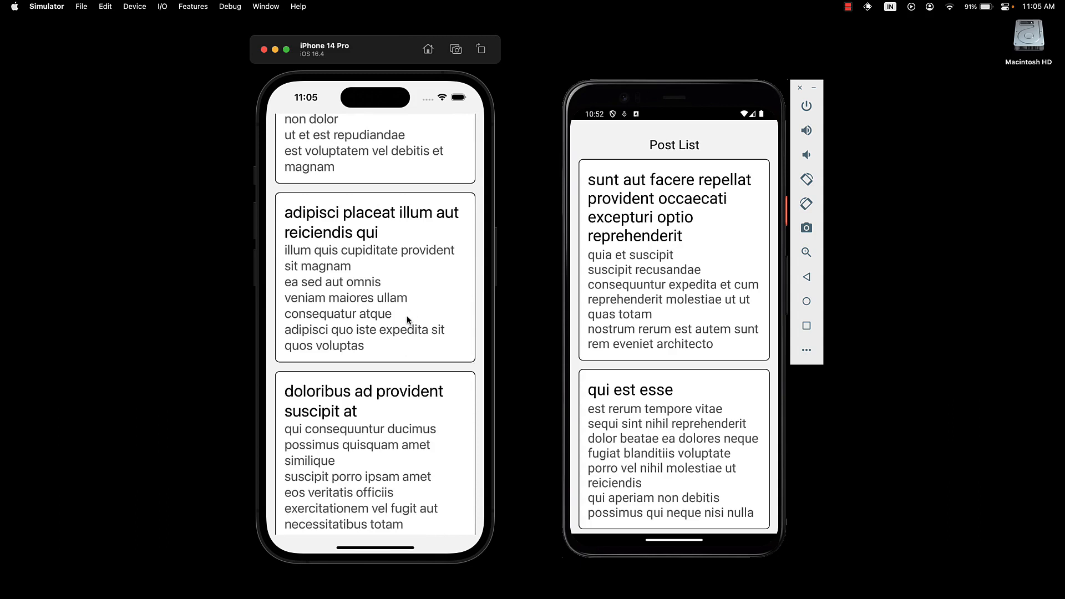